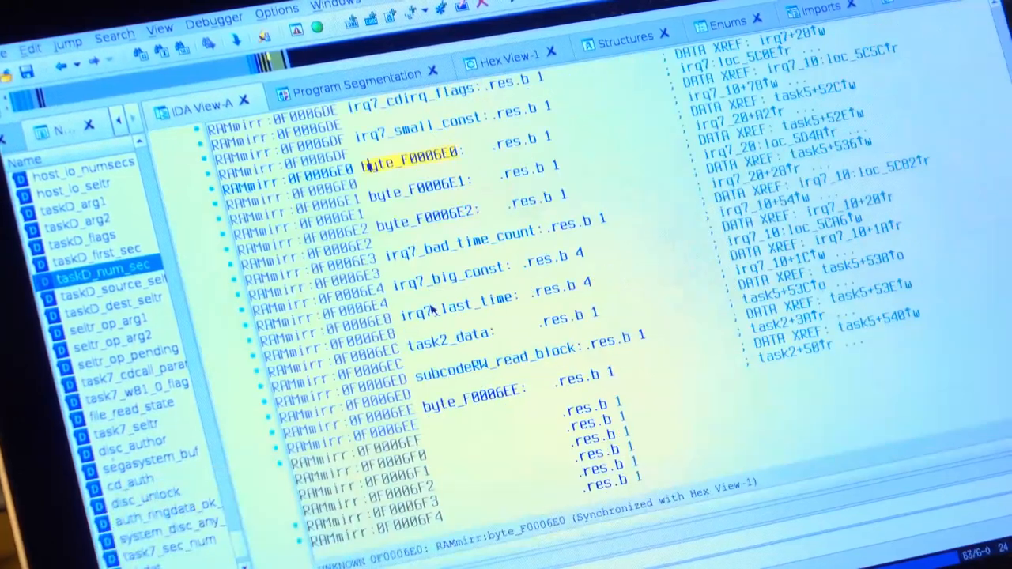
# Step: Rename the RAM byte byte_F0006E0 to irq7_mystery via the Rename address dialog
pyautogui.press('n')
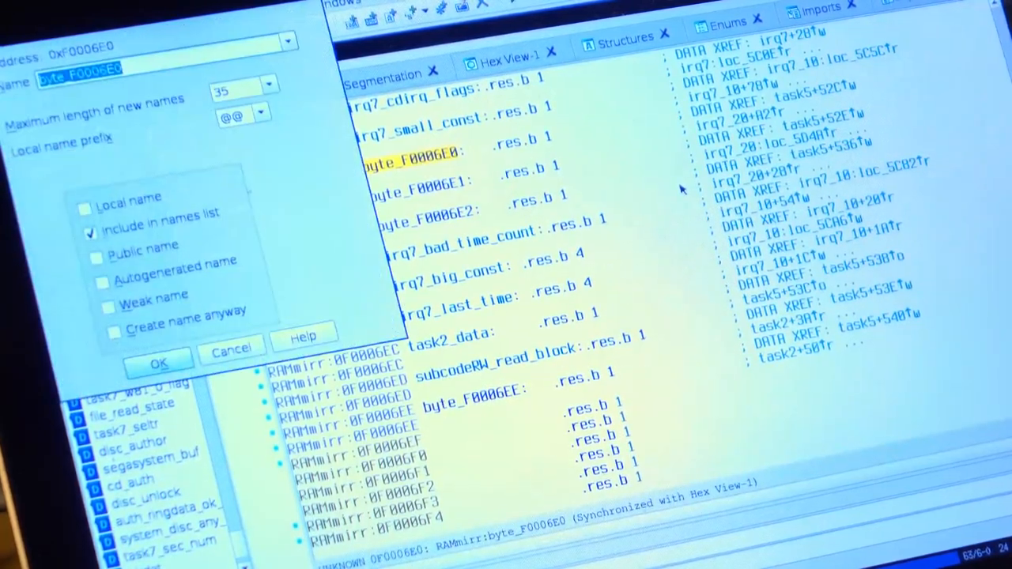
pyautogui.write('irq7_mystery')
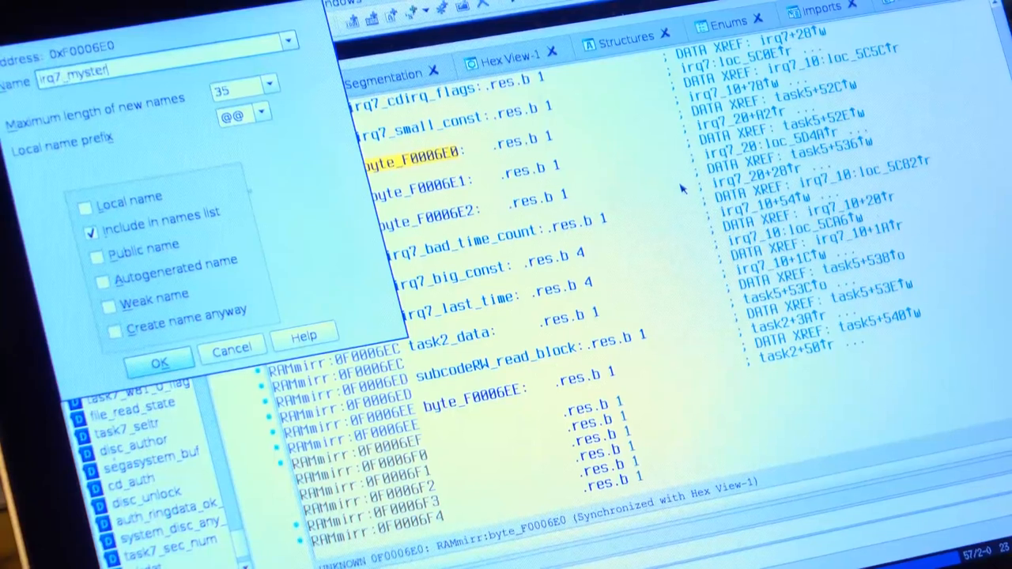
pyautogui.click(158, 361)
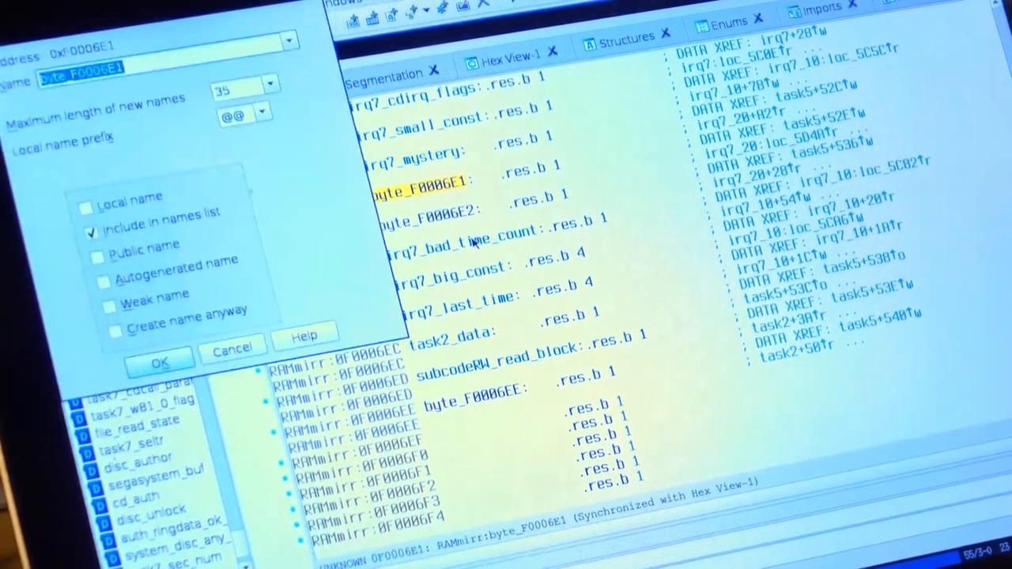
pyautogui.click(158, 362)
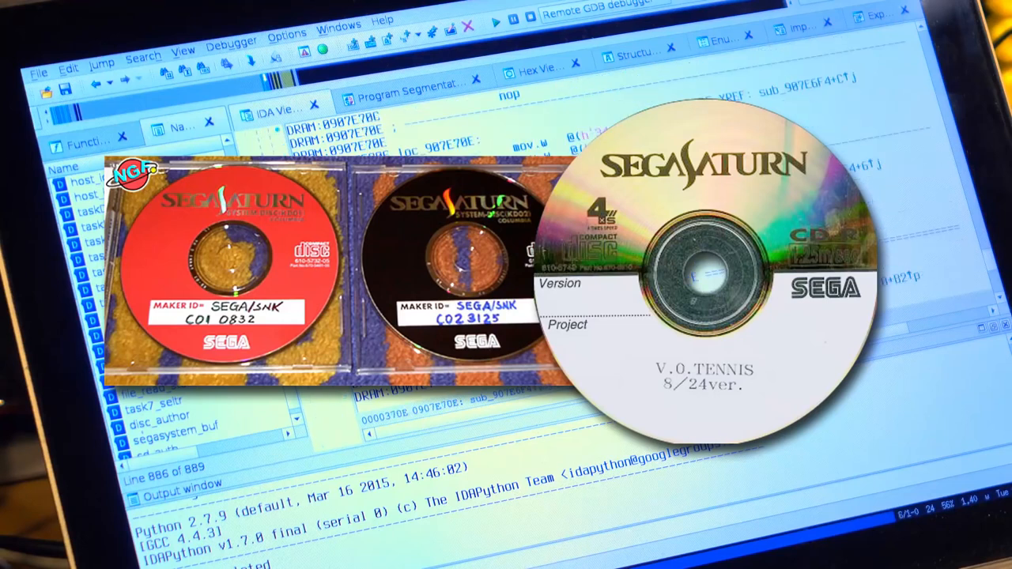
pyautogui.moveTo(879, 362)
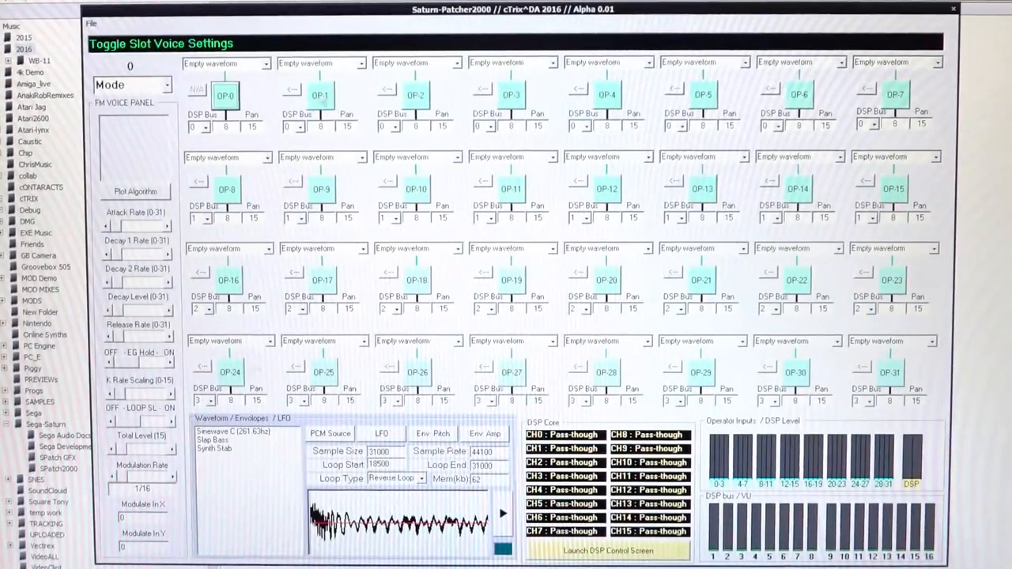
# Step: Plot the FM algorithm diagram for all operators, then launch the DSP Control Screen
pyautogui.click(225, 94)
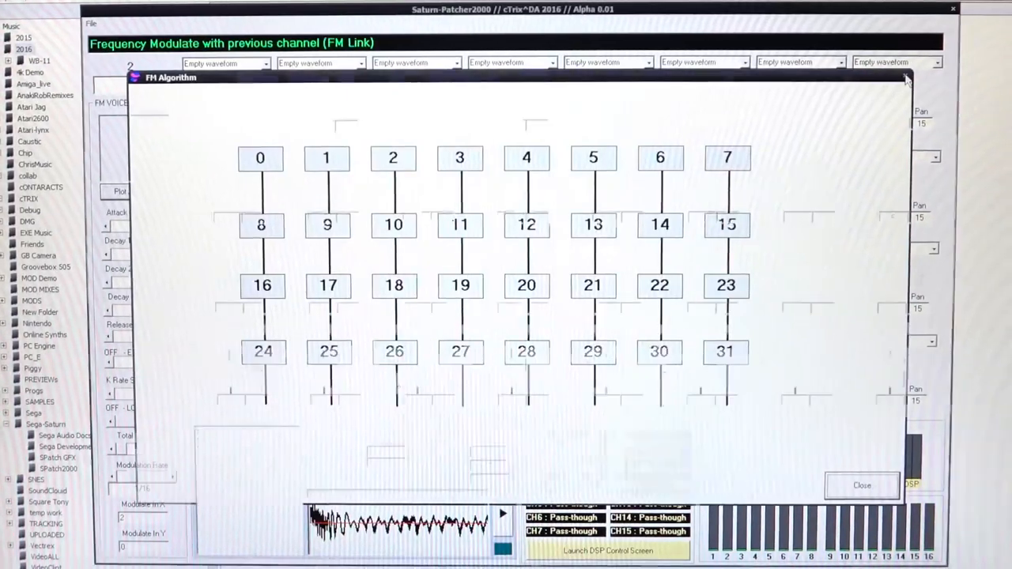
pyautogui.click(607, 550)
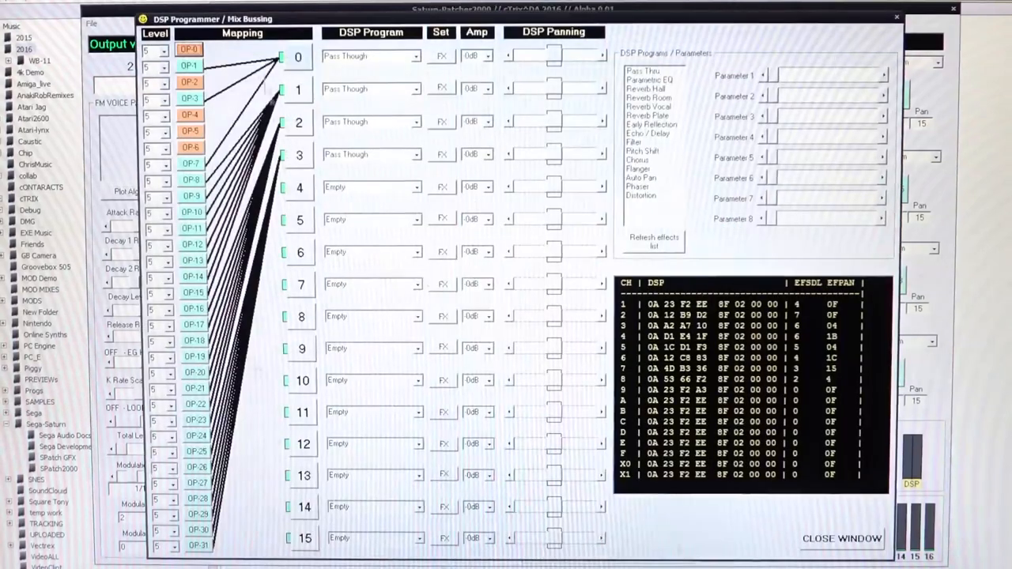